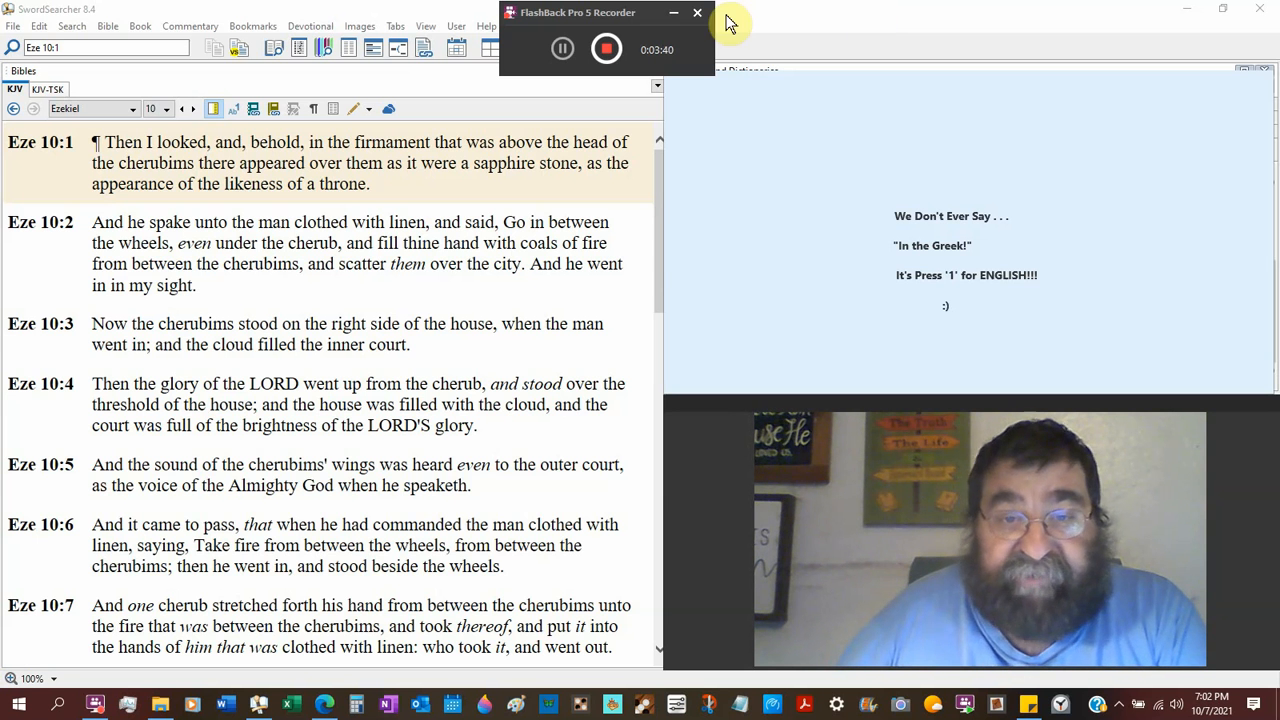
# Raise SwordSearcher over the sticky note, scroll to Ezekiel 10:5, then reshow the note
pyautogui.click(697, 12)
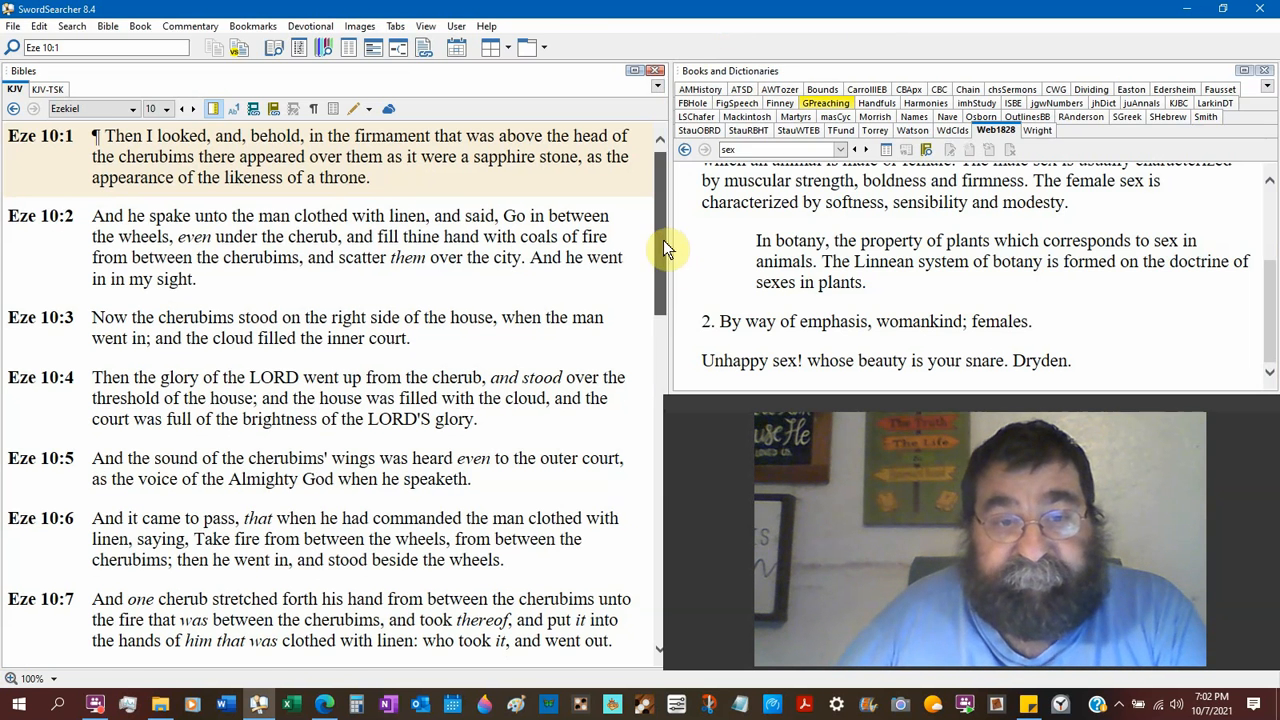
pyautogui.scroll(-3)
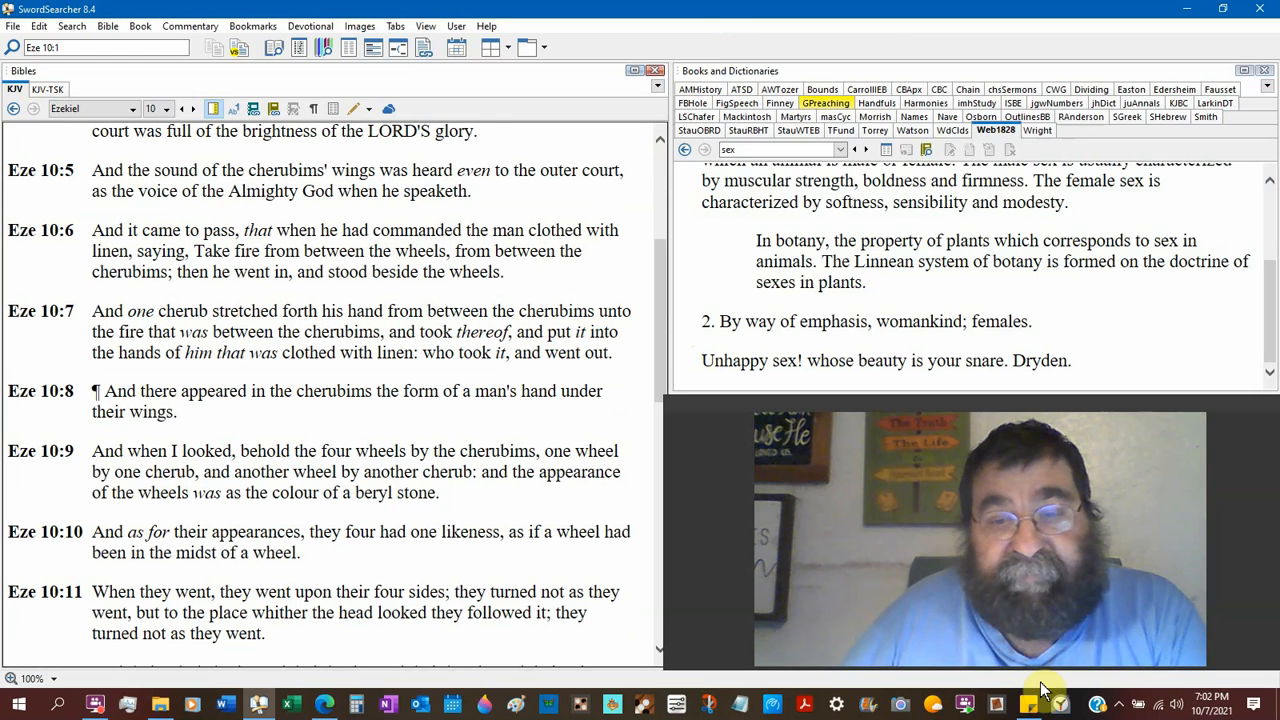
pyautogui.click(1035, 703)
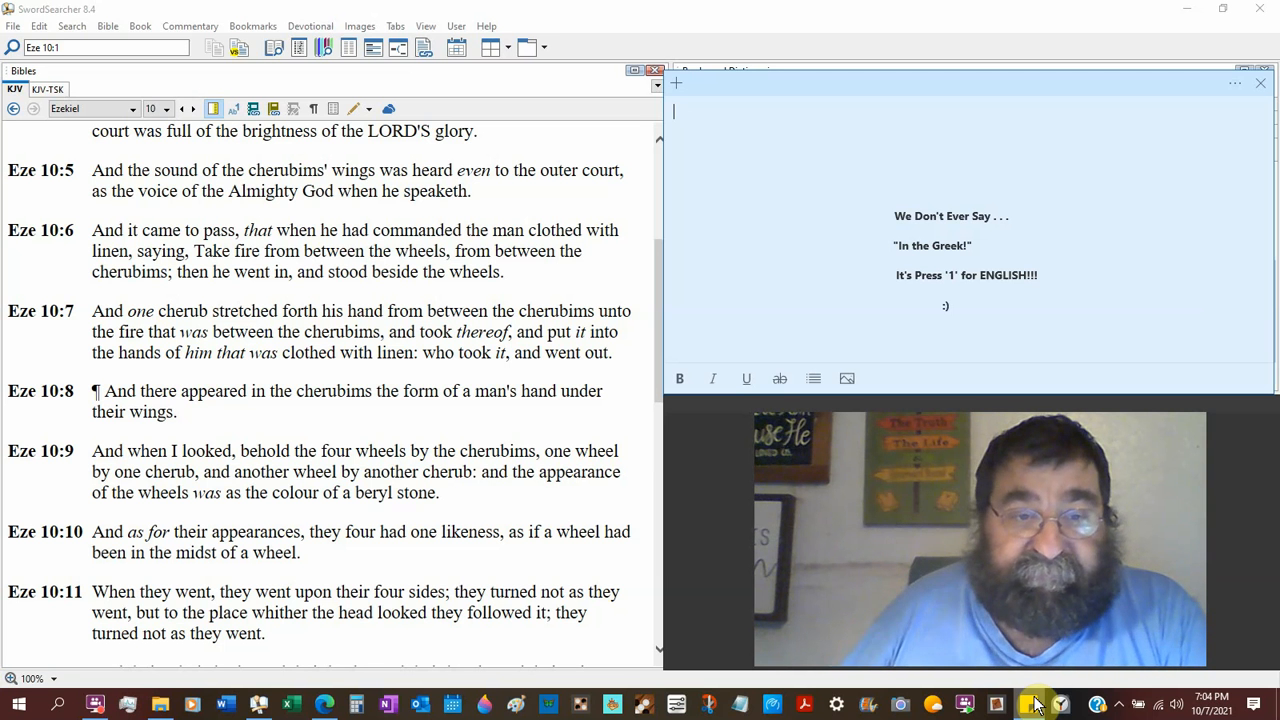
pyautogui.moveTo(532, 427)
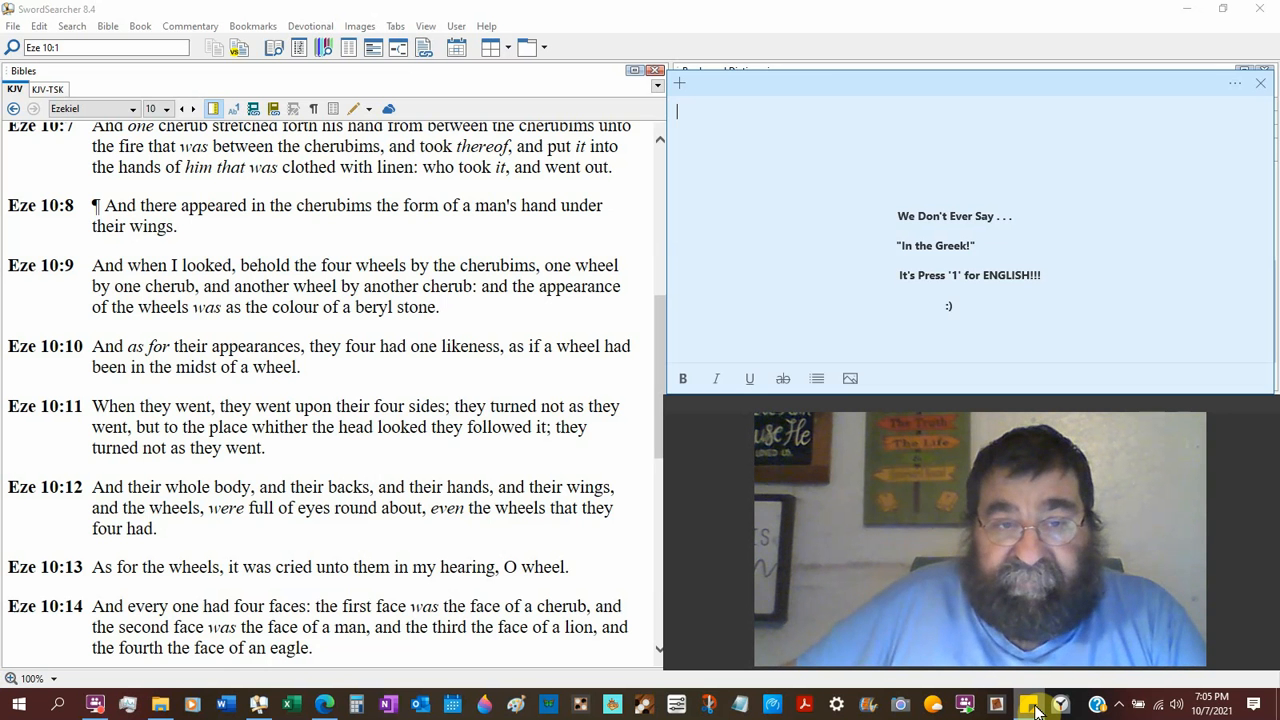
pyautogui.moveTo(775, 490)
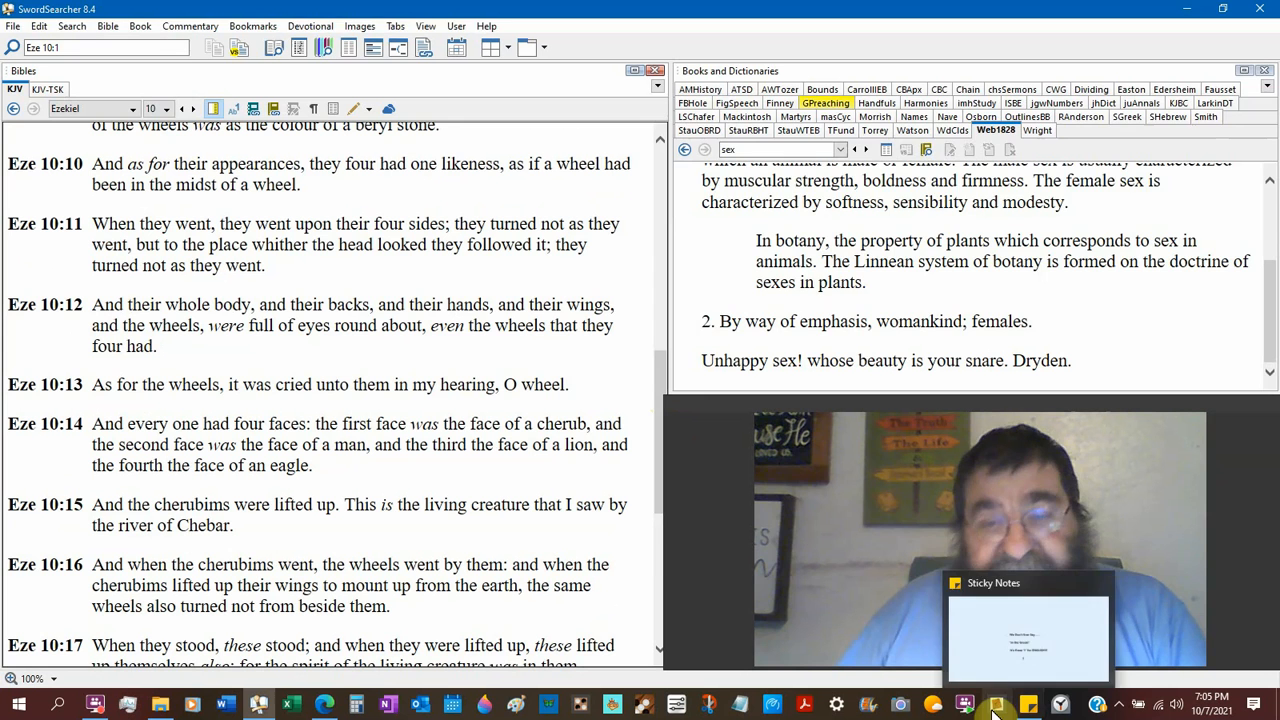
# Bring the sticky note back over the Webster 1828 dictionary entry at Ezekiel 10:10–17
pyautogui.click(1030, 705)
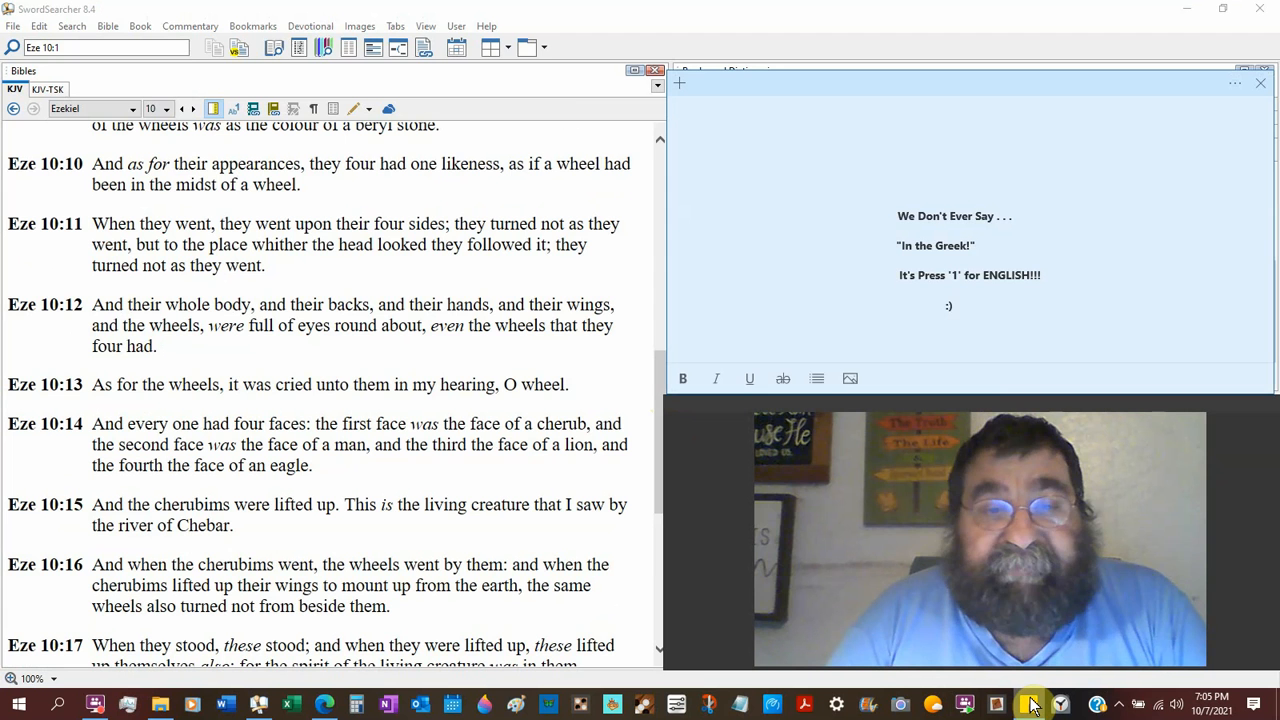
# Click in the SwordSearcher window while paused at Ezekiel 10:10–17
pyautogui.click(678, 110)
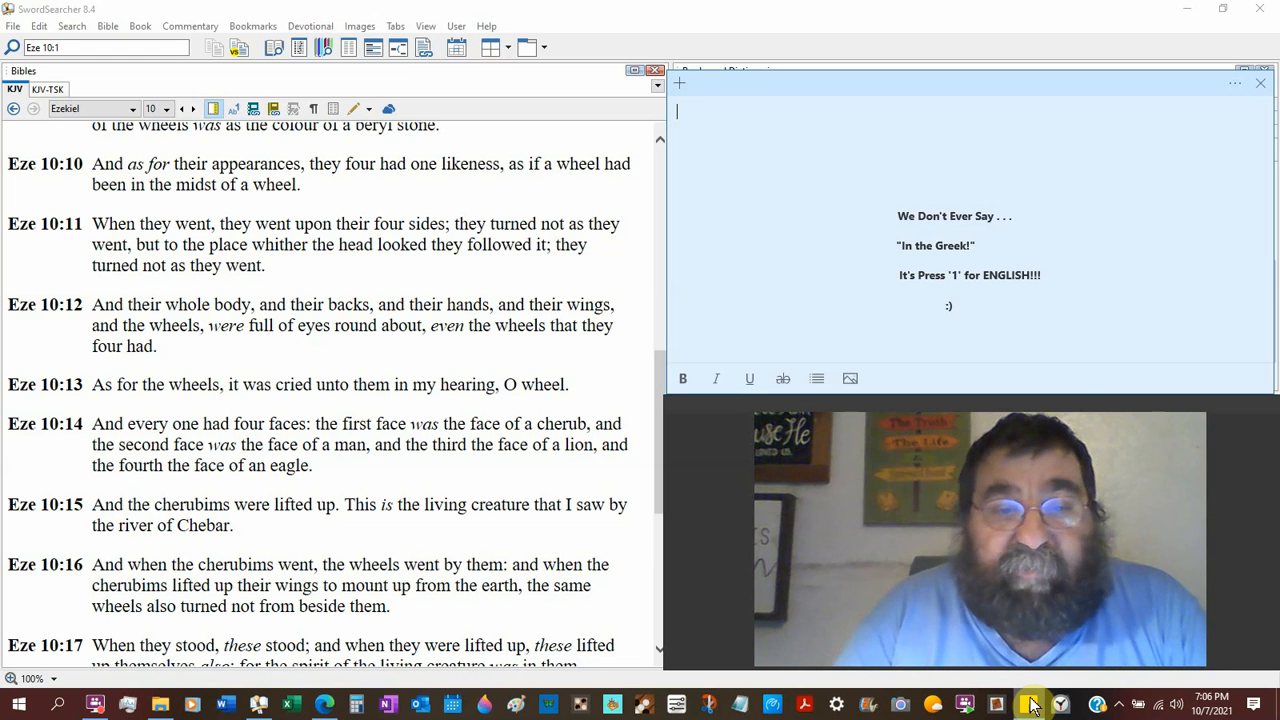
pyautogui.moveTo(905, 470)
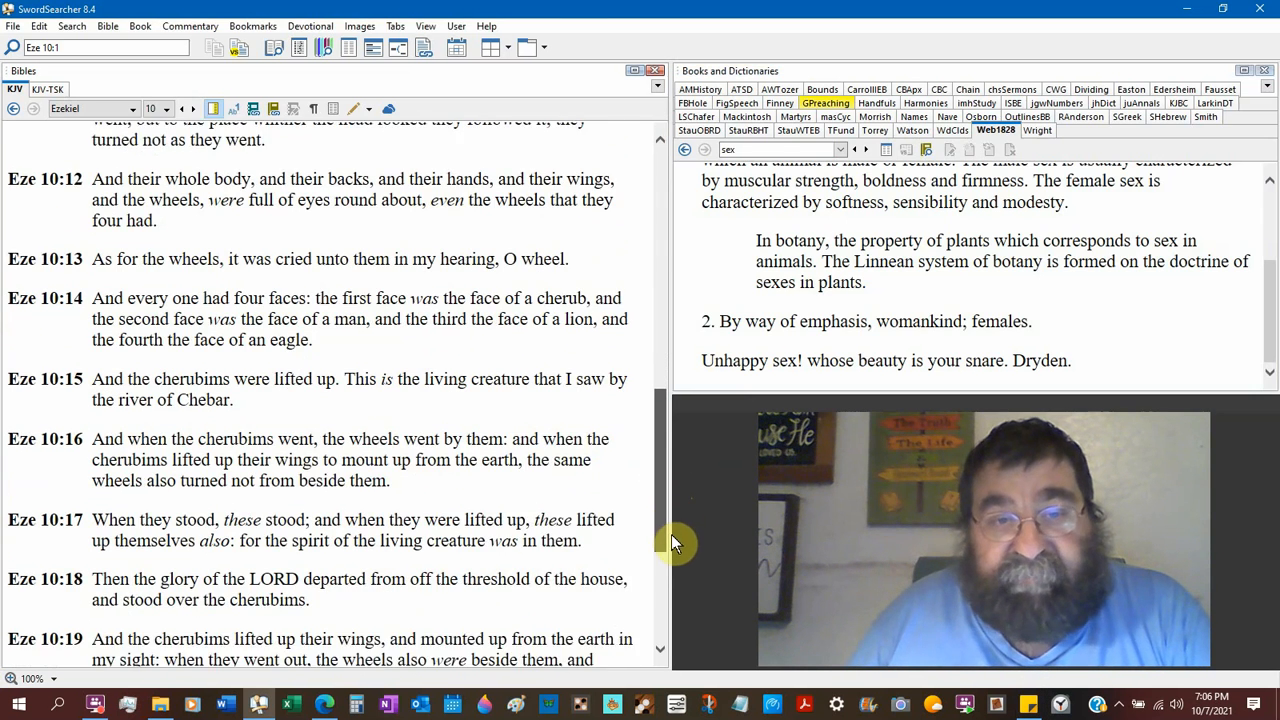
# Scroll the KJV pane further down Ezekiel 10 toward verse 22
pyautogui.scroll(-3)
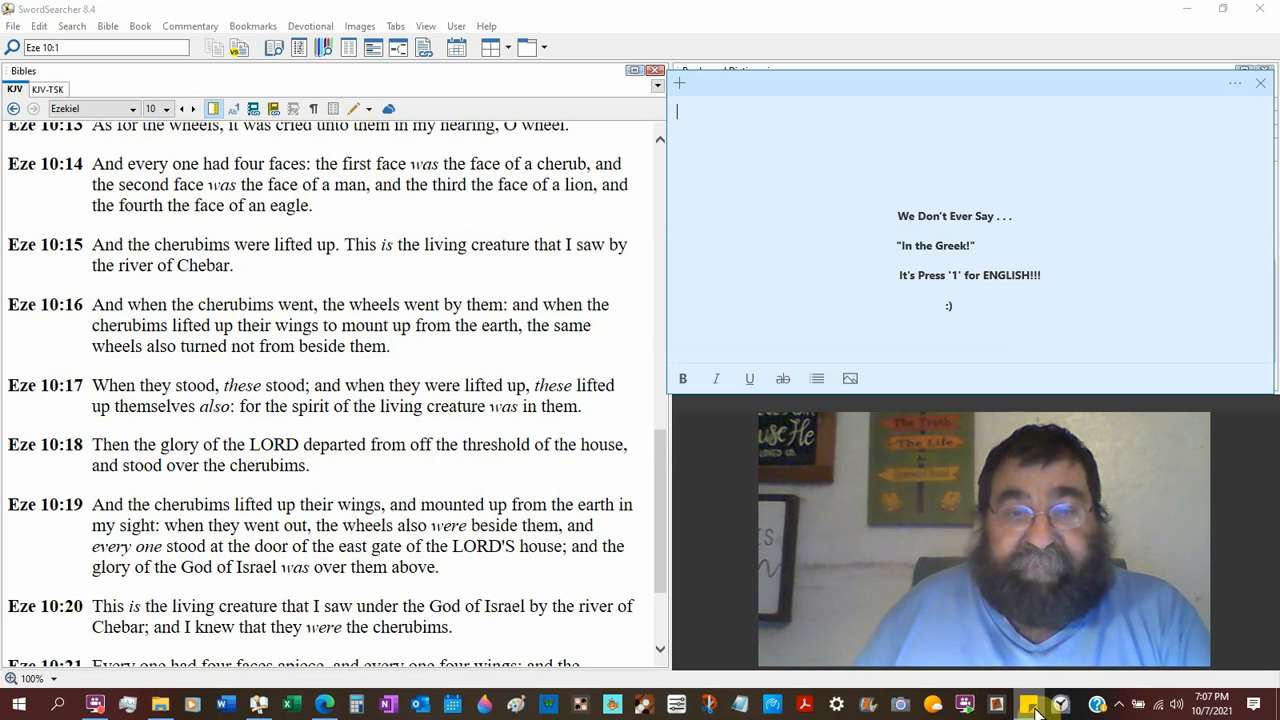
pyautogui.moveTo(697, 466)
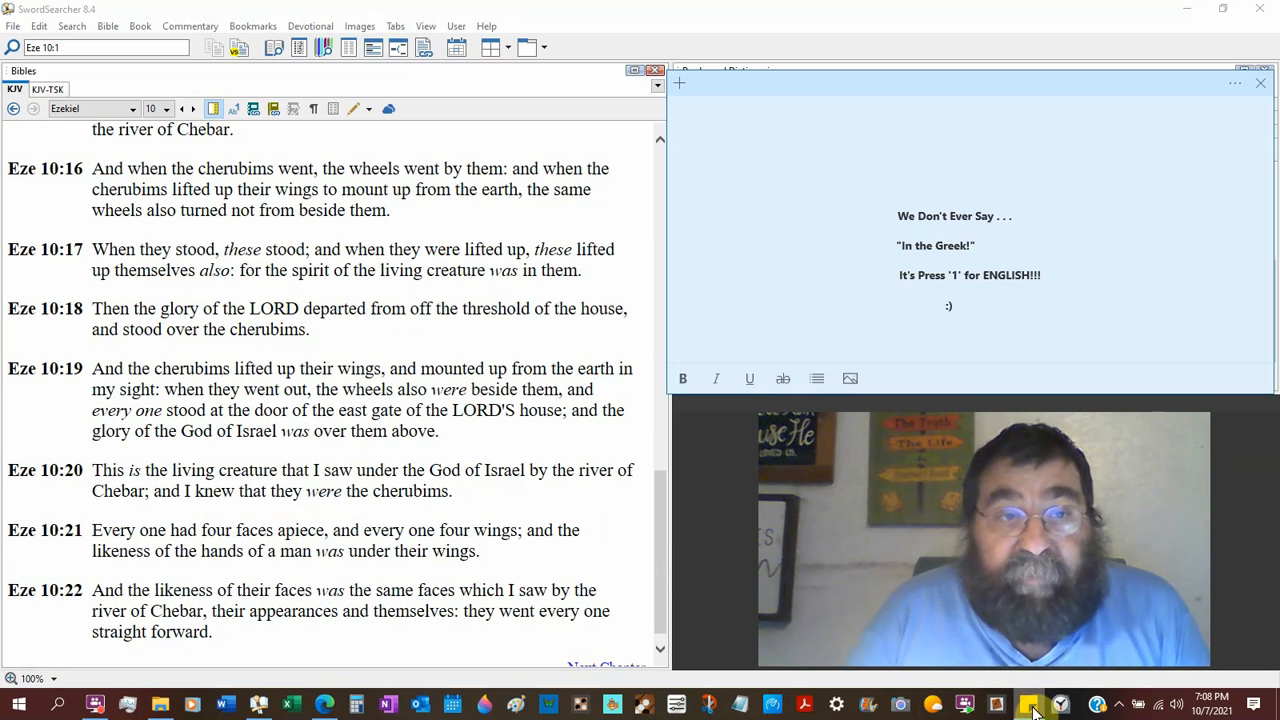
pyautogui.click(678, 110)
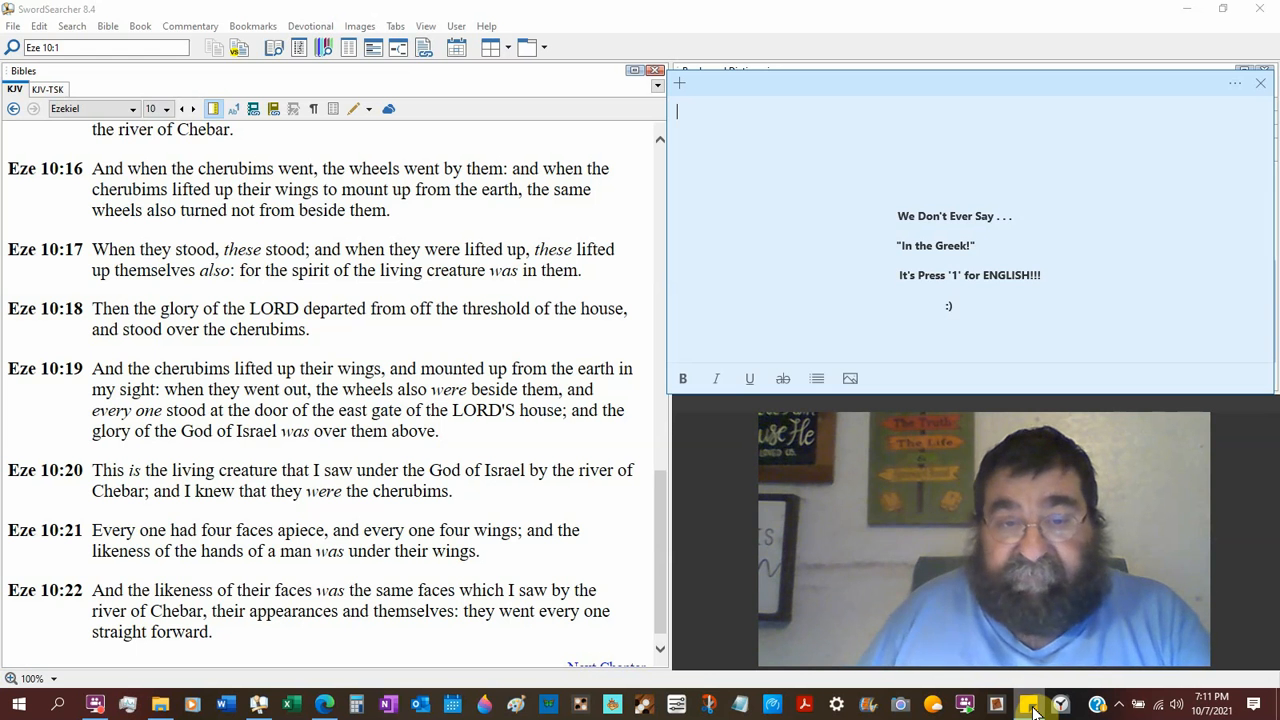
pyautogui.moveTo(638, 578)
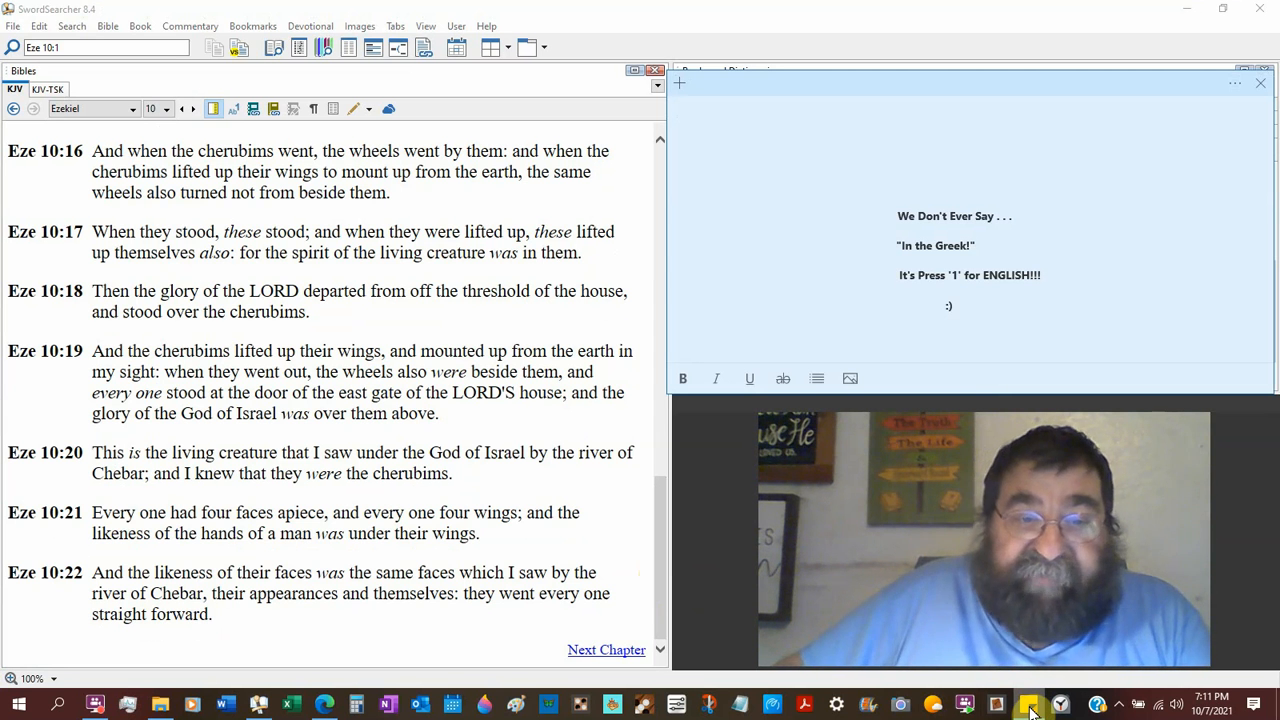
pyautogui.click(678, 111)
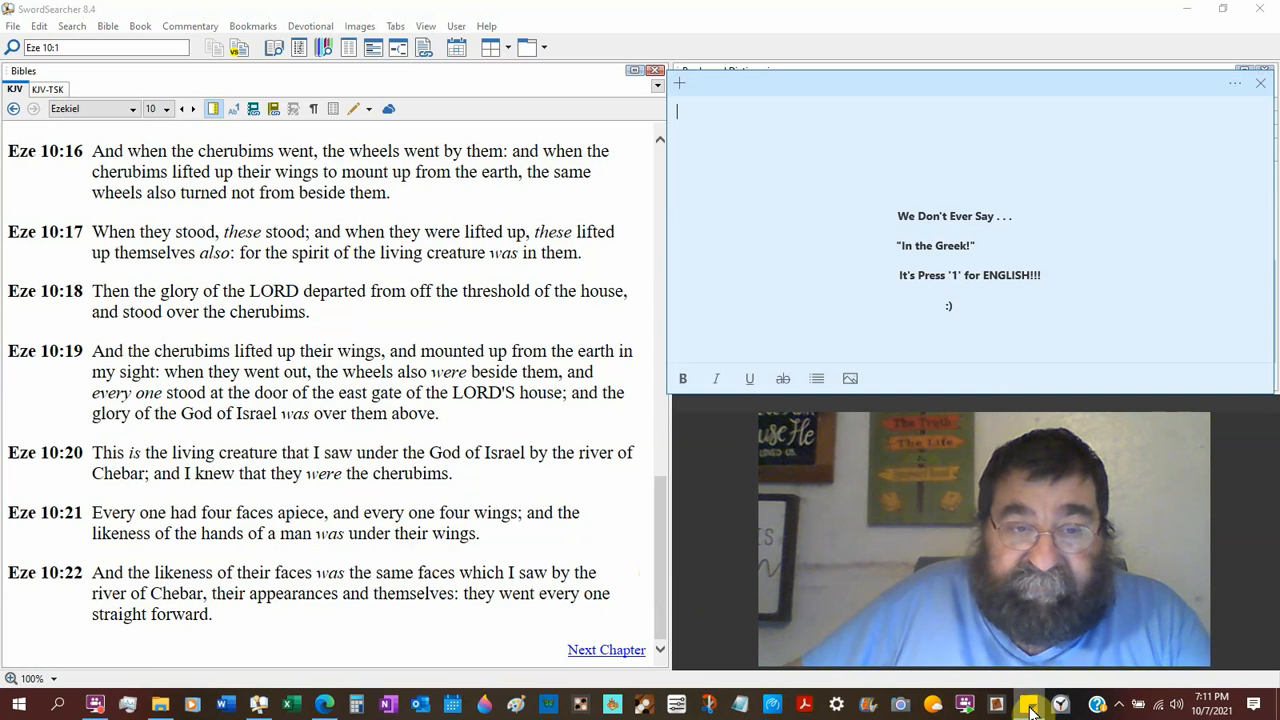